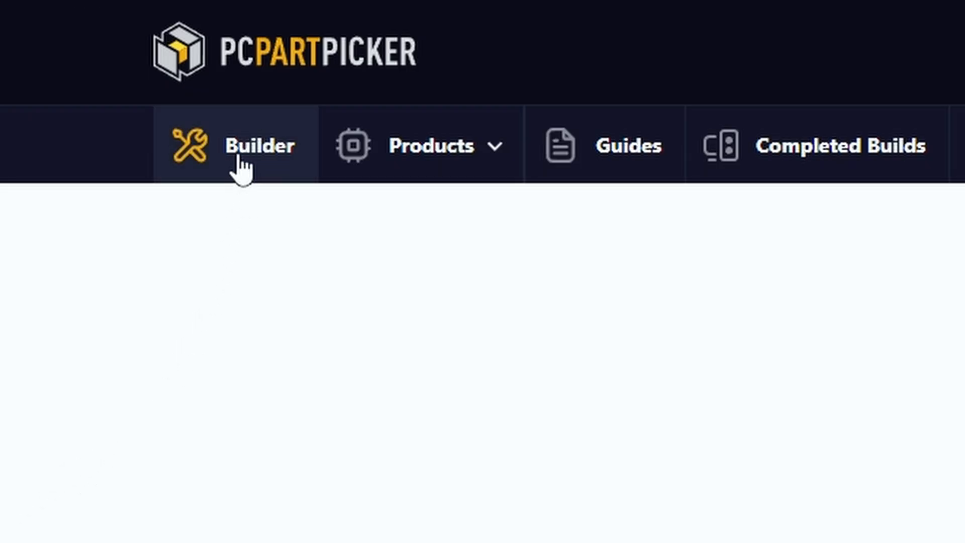
# Land on the PCPartPicker home page with its sample part list and build guides.
pyautogui.click(242, 146)
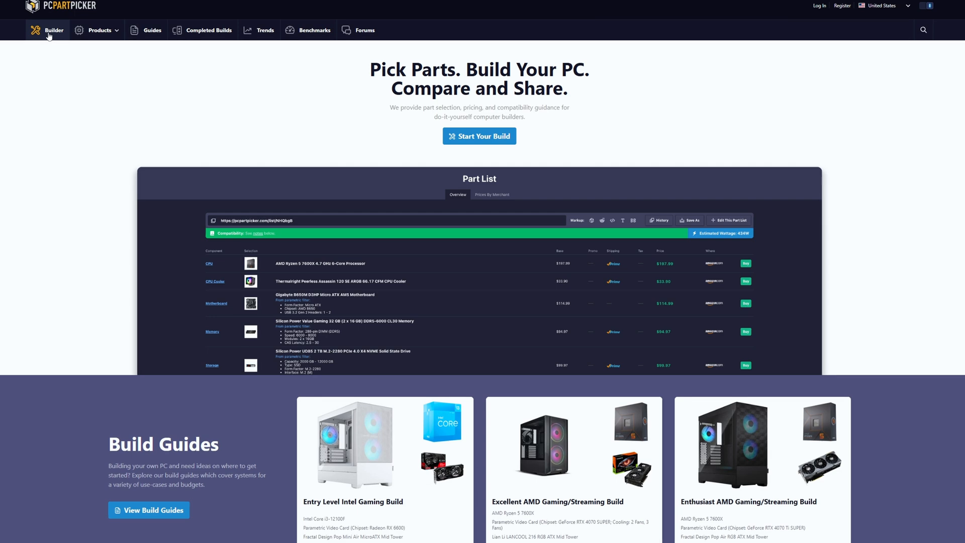
# Start a new part list and add the AMD Ryzen 5 5500 as its CPU via a '55' search.
pyautogui.click(479, 136)
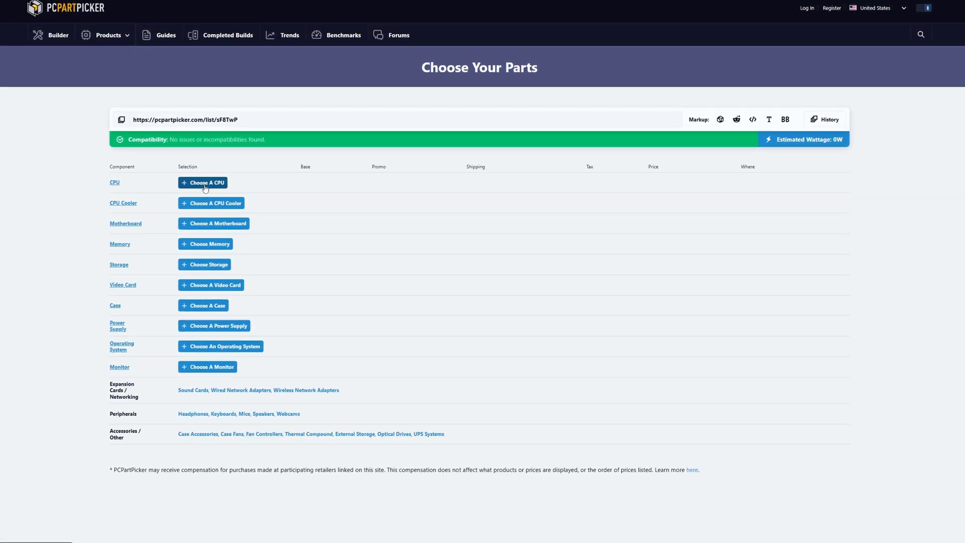
pyautogui.click(203, 182)
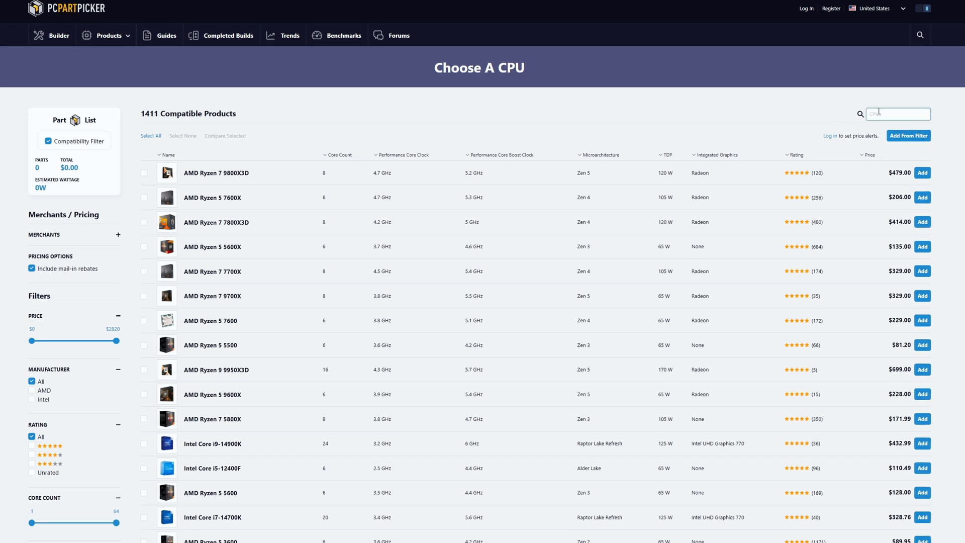
pyautogui.write('55')
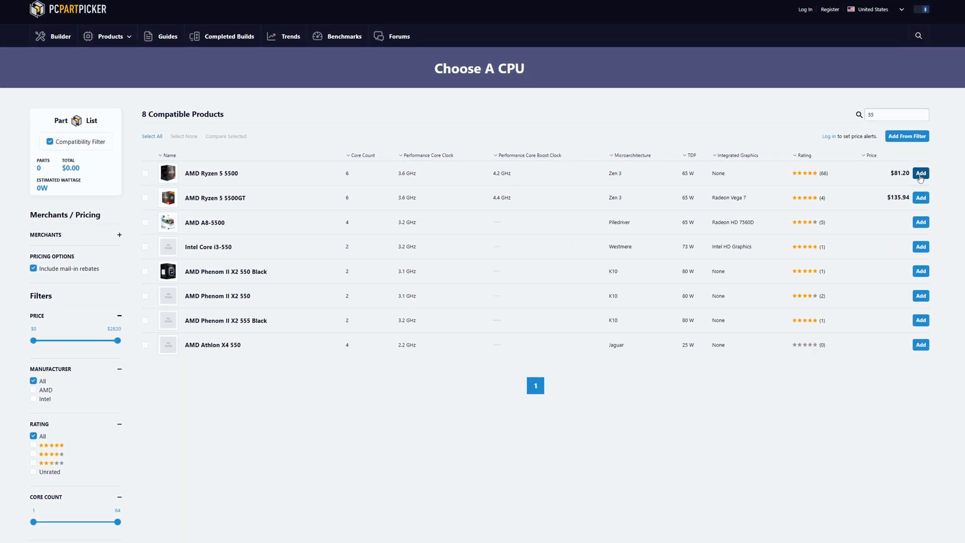
pyautogui.click(921, 173)
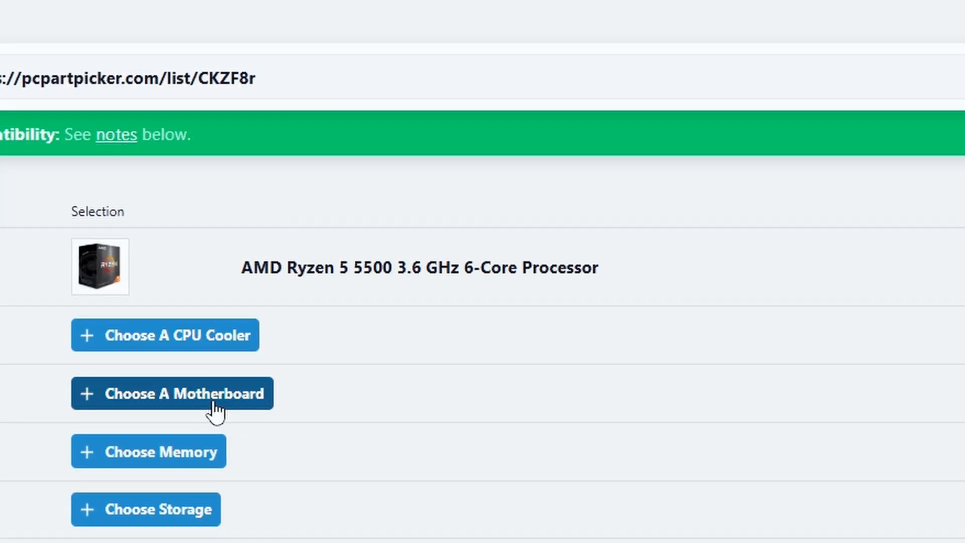
# Add the cheapest compatible motherboard, the MSI A520M-A PRO Micro ATX, bringing the total to $151.19.
pyautogui.click(172, 394)
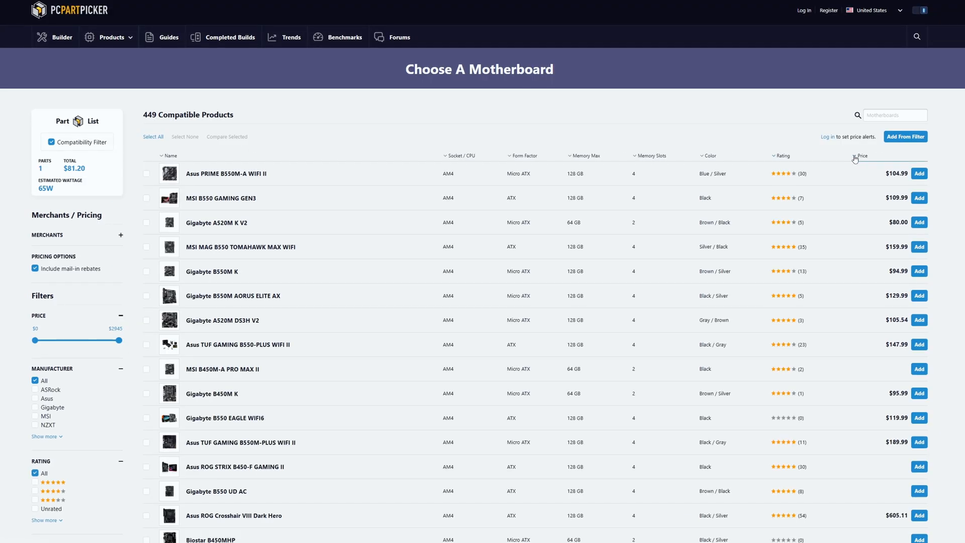
pyautogui.click(860, 155)
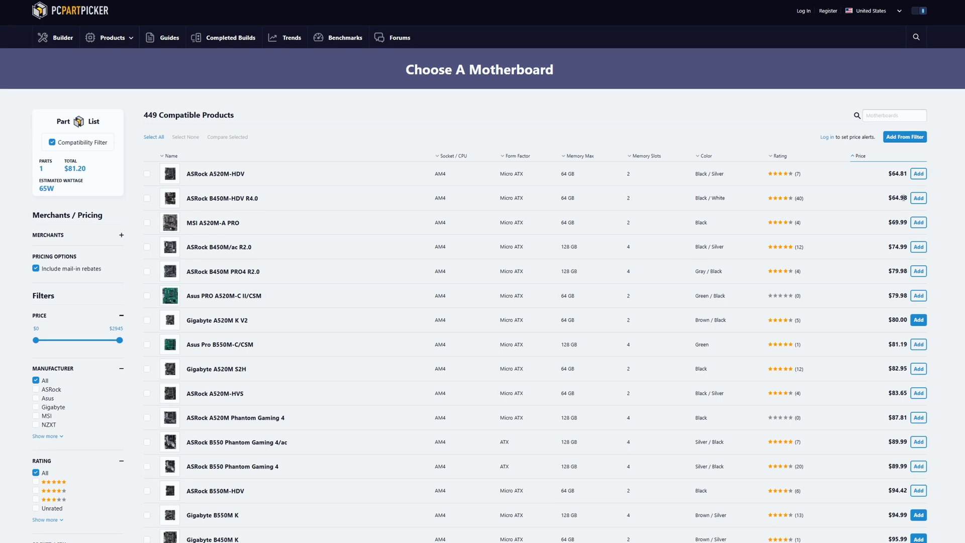
pyautogui.click(917, 222)
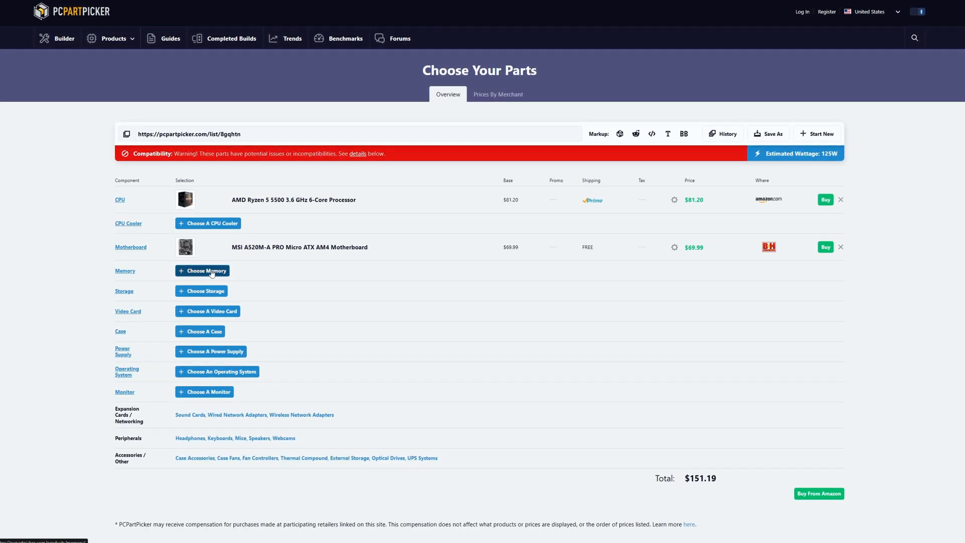
# Add the Silicon Power GAMING 16 GB (2 x 8 GB) DDR4-3200 CL16 memory kit, totalling $176.16.
pyautogui.click(202, 271)
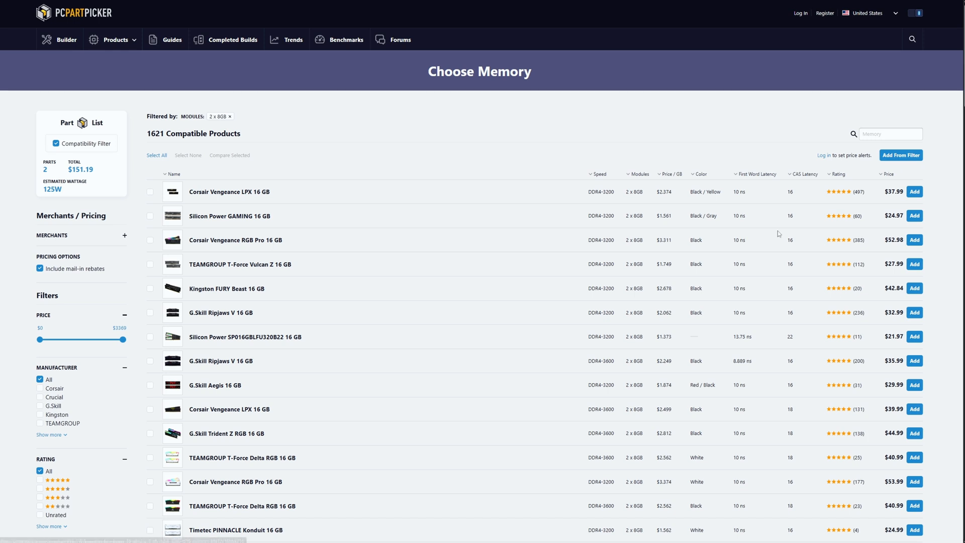
pyautogui.click(914, 215)
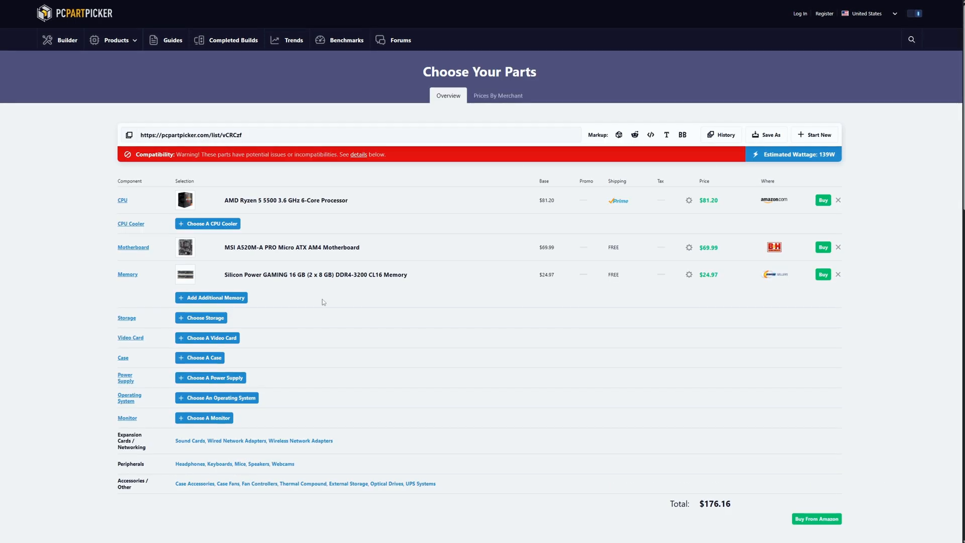
# Add the Silicon Power P34A60 512 GB SSD and the ASRock Challenger D RX 6600 video card via a '66' search.
pyautogui.click(201, 317)
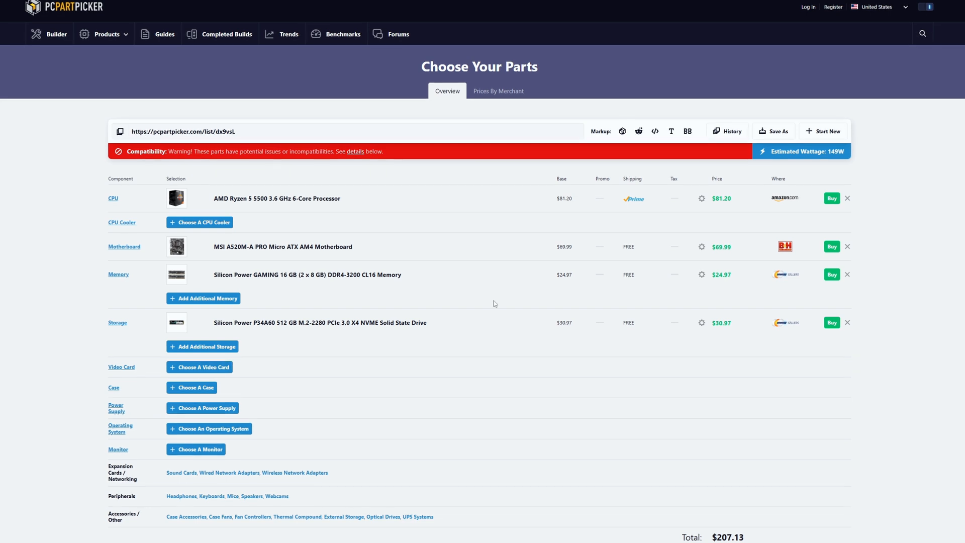
pyautogui.click(199, 366)
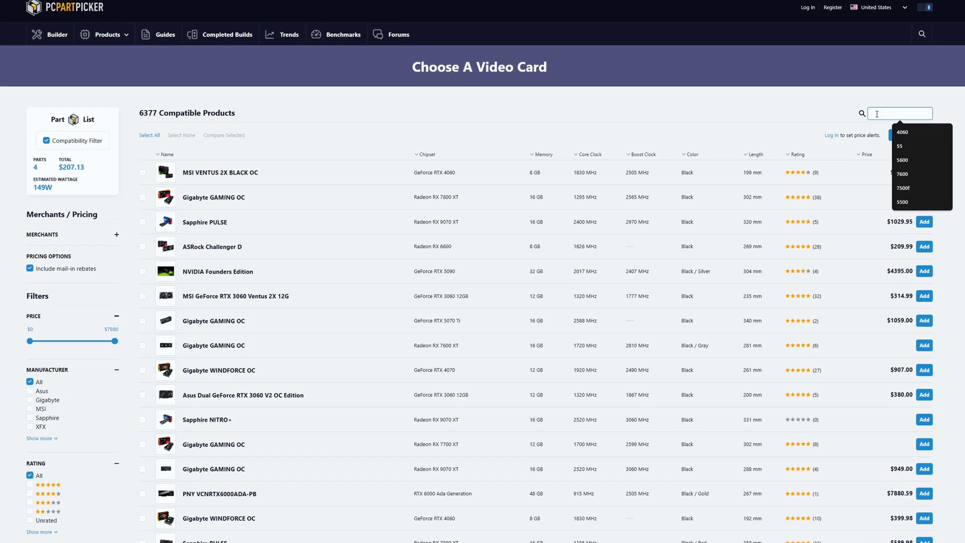
pyautogui.write('66')
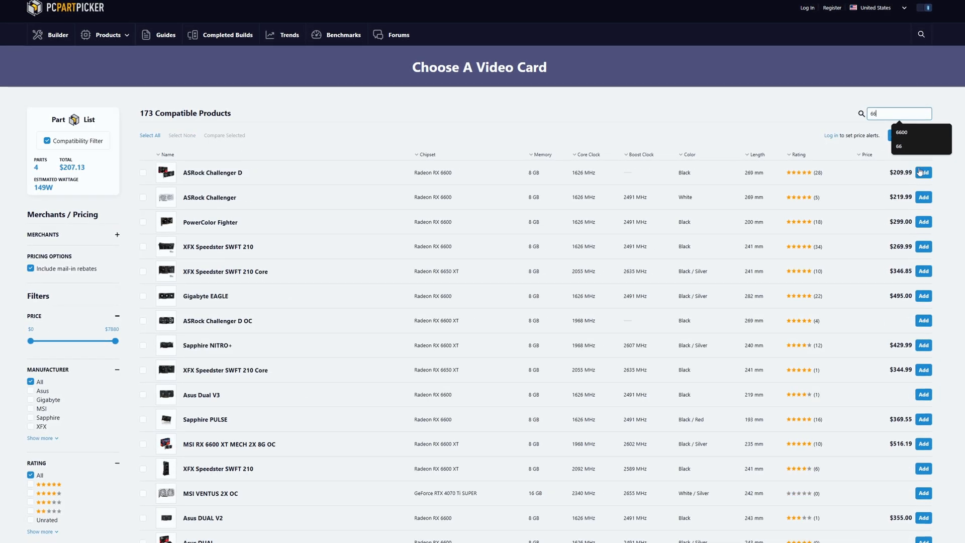
pyautogui.click(923, 171)
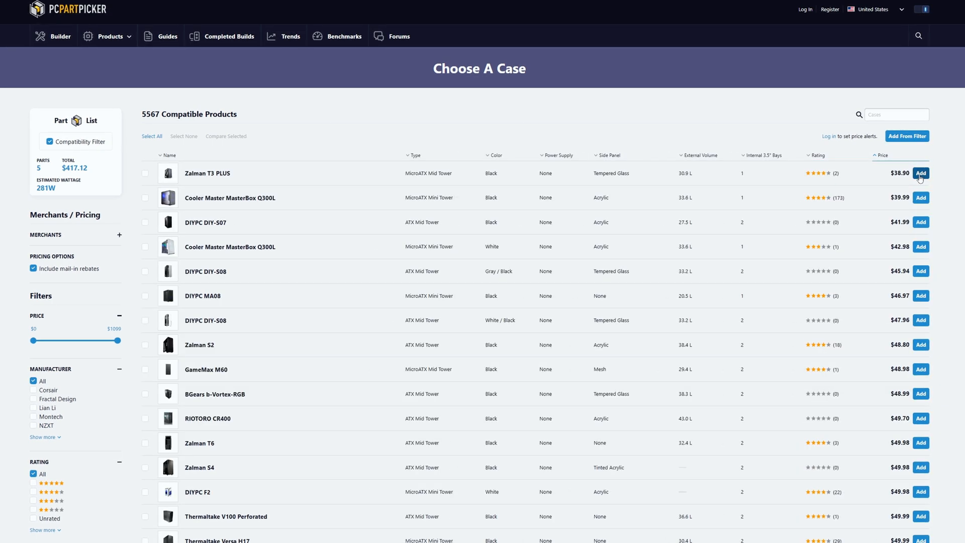
# Add the Zalman T3 PLUS case and the cheapest-sorted Thermaltake Smart 600 W power supply.
pyautogui.click(921, 173)
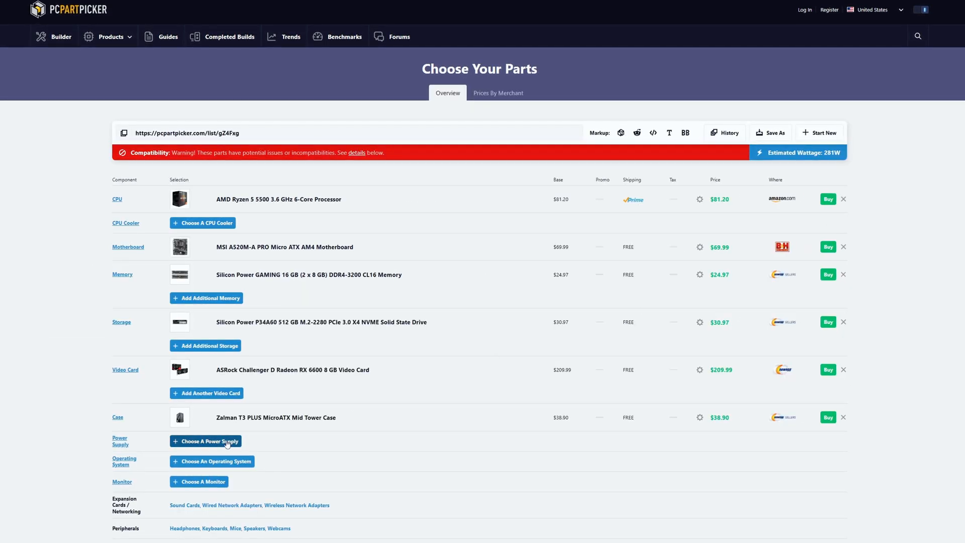
pyautogui.click(205, 441)
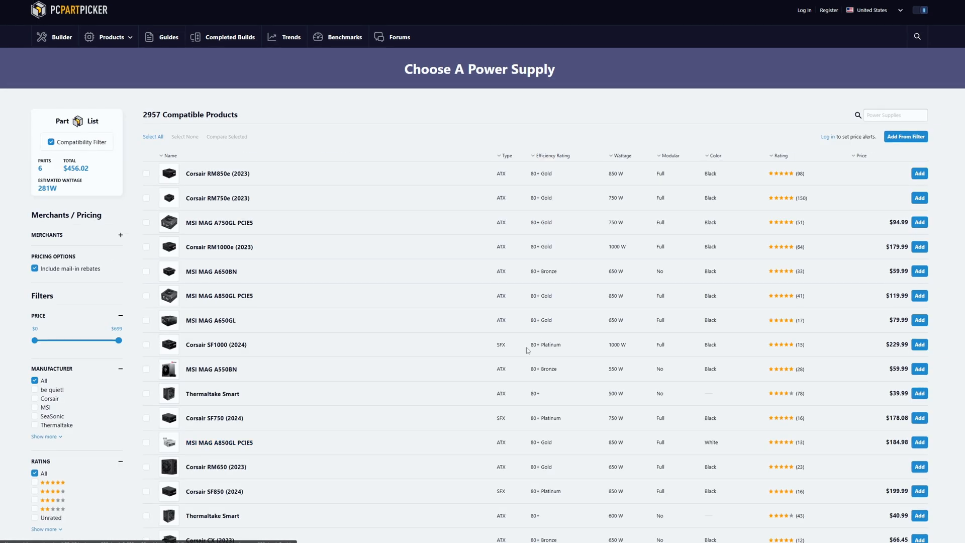
pyautogui.click(861, 155)
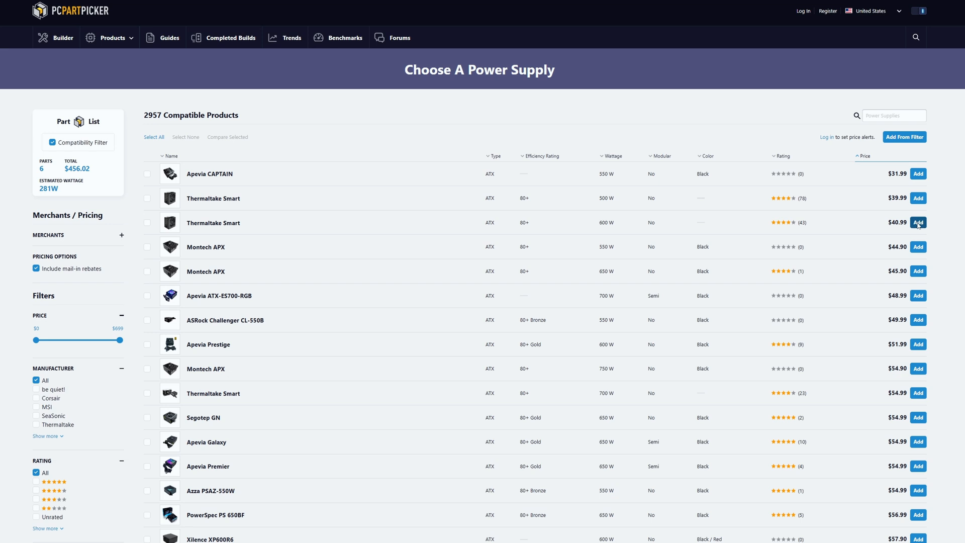
pyautogui.click(917, 222)
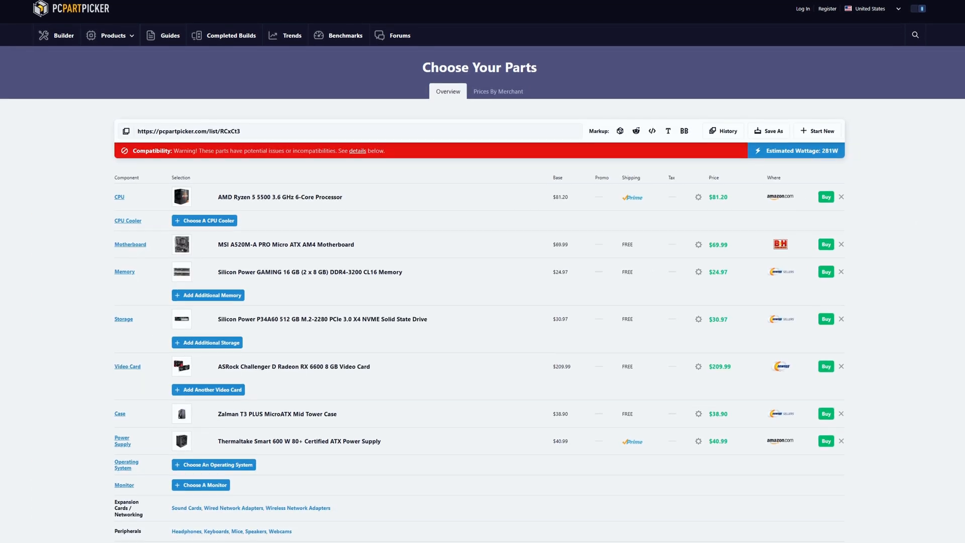
pyautogui.scroll(-3)
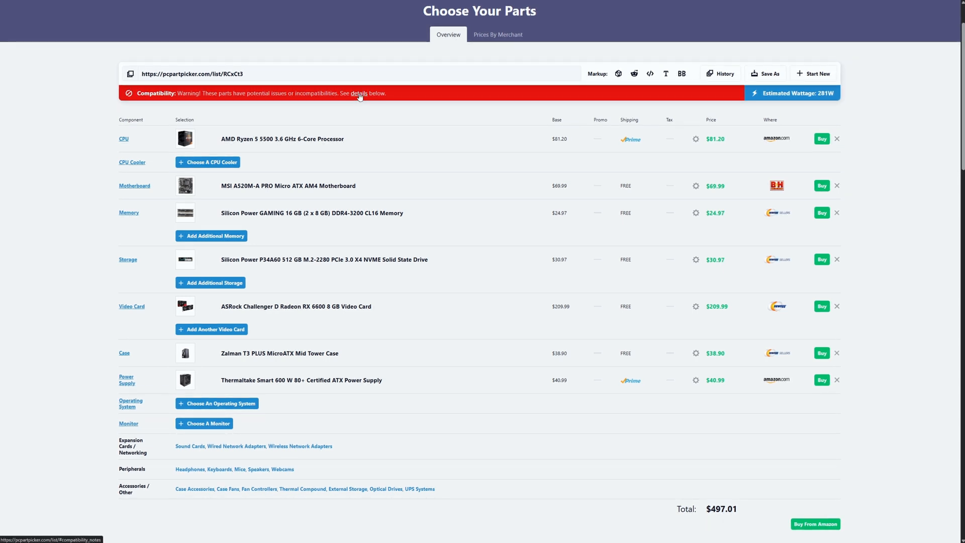
# Review the compatibility warning that the MSI A520M-A PRO needs BIOS 7C96v19 for the Ryzen 5 5500.
pyautogui.click(361, 92)
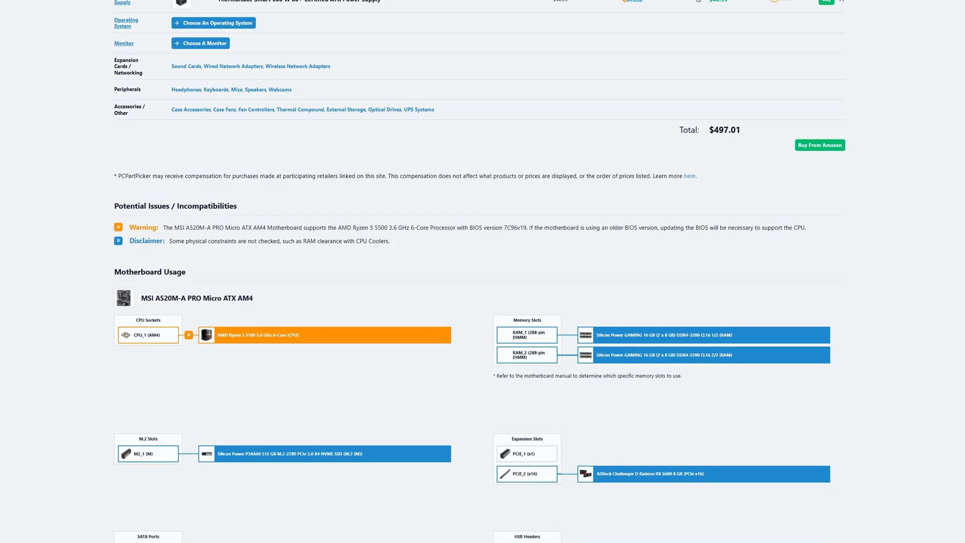
pyautogui.scroll(-3)
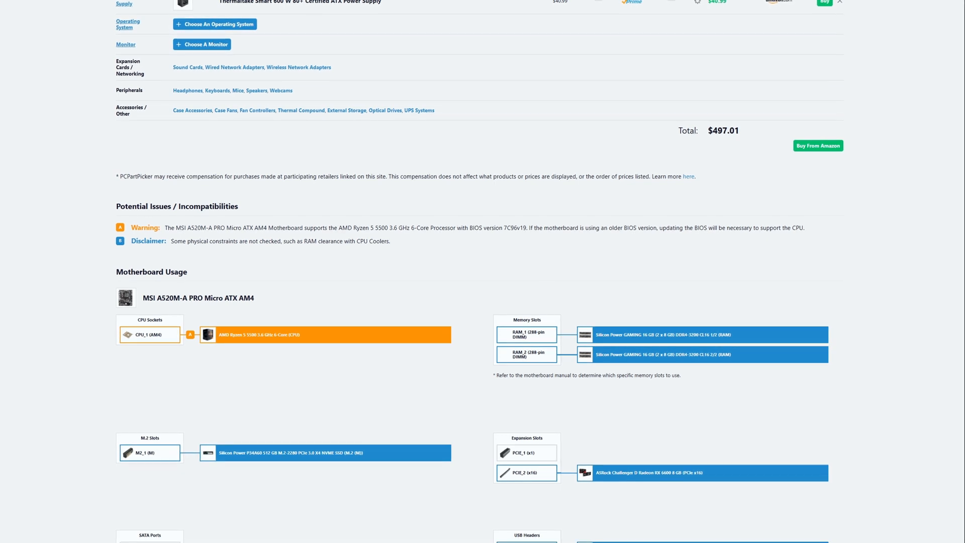
pyautogui.scroll(-3)
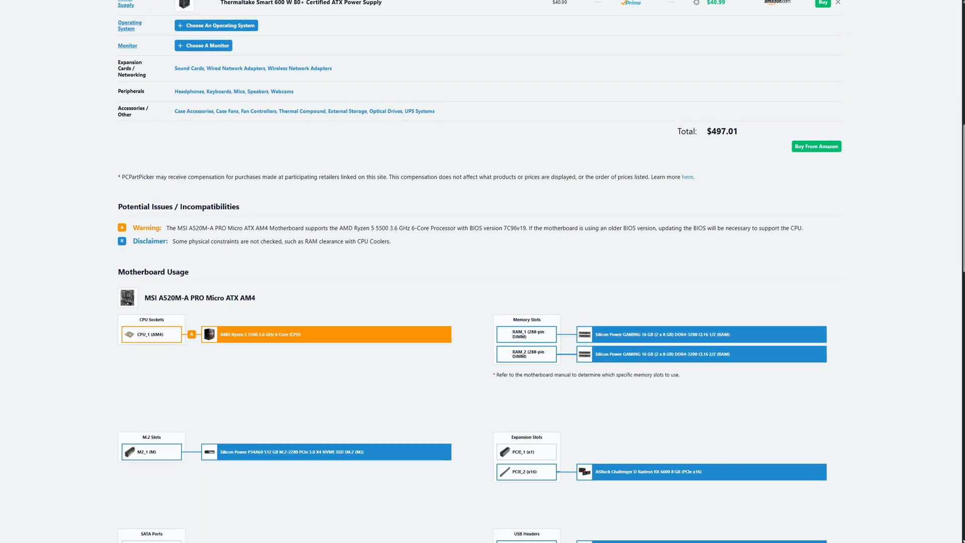
pyautogui.scroll(-3)
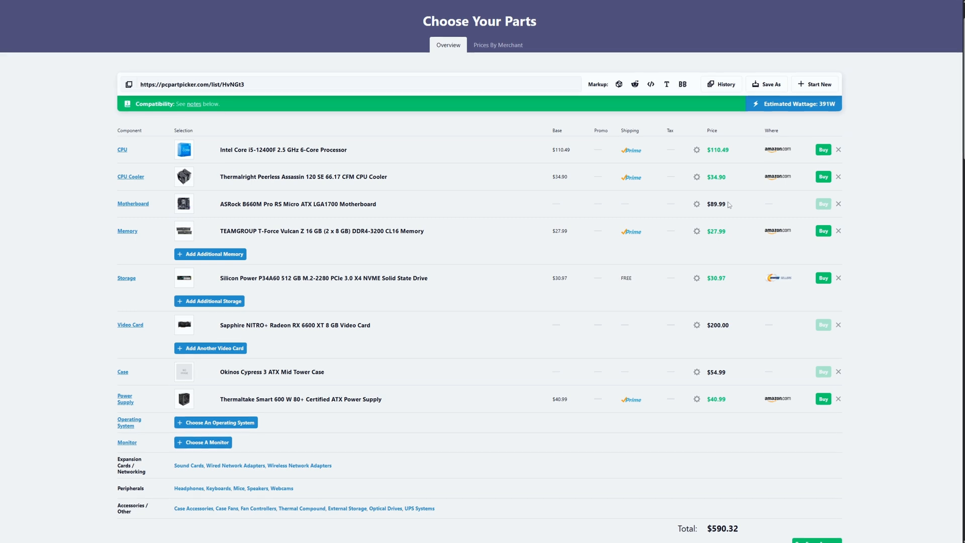
pyautogui.moveTo(260, 129)
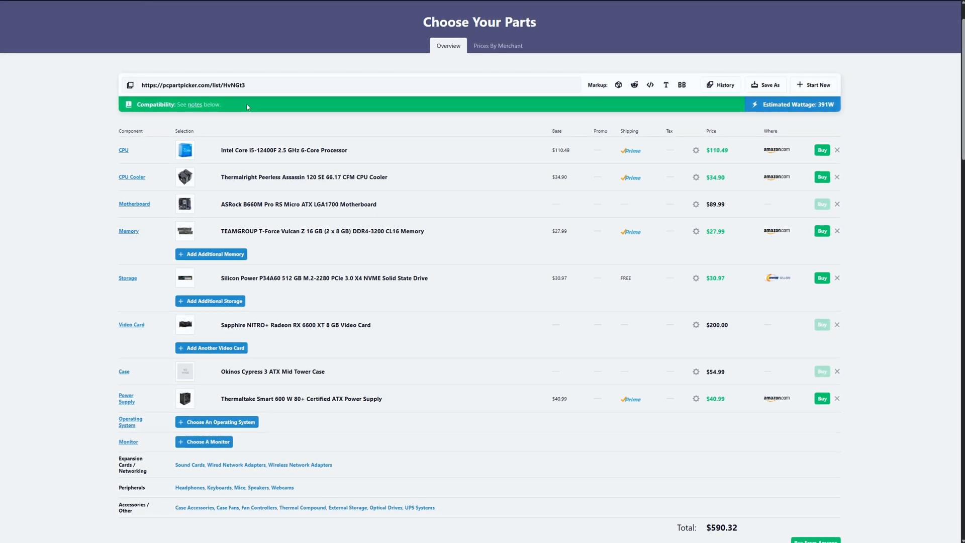
pyautogui.moveTo(196, 105)
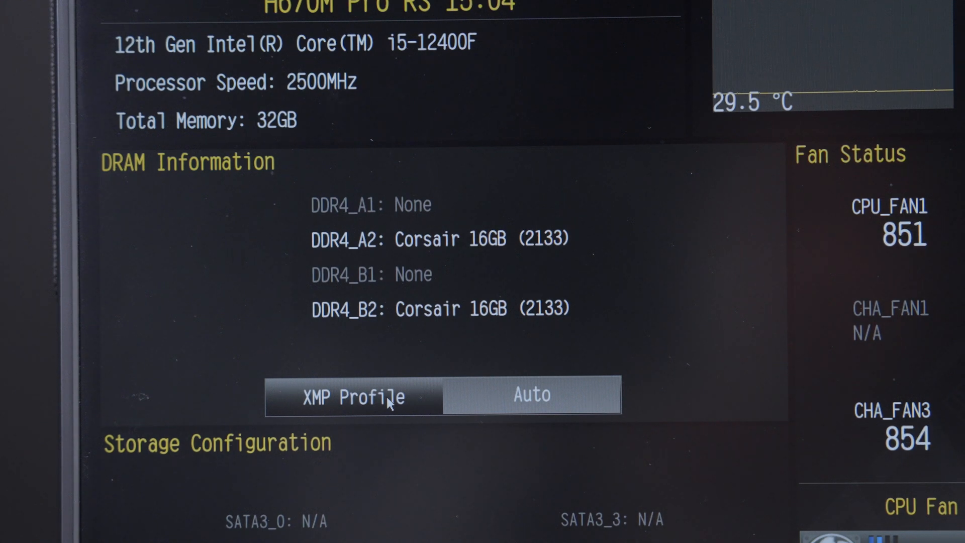
pyautogui.click(530, 396)
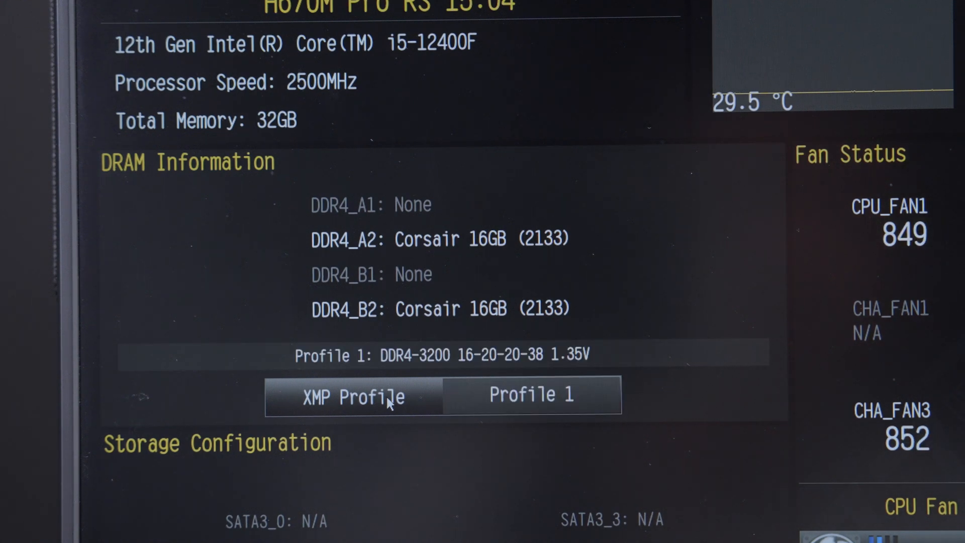